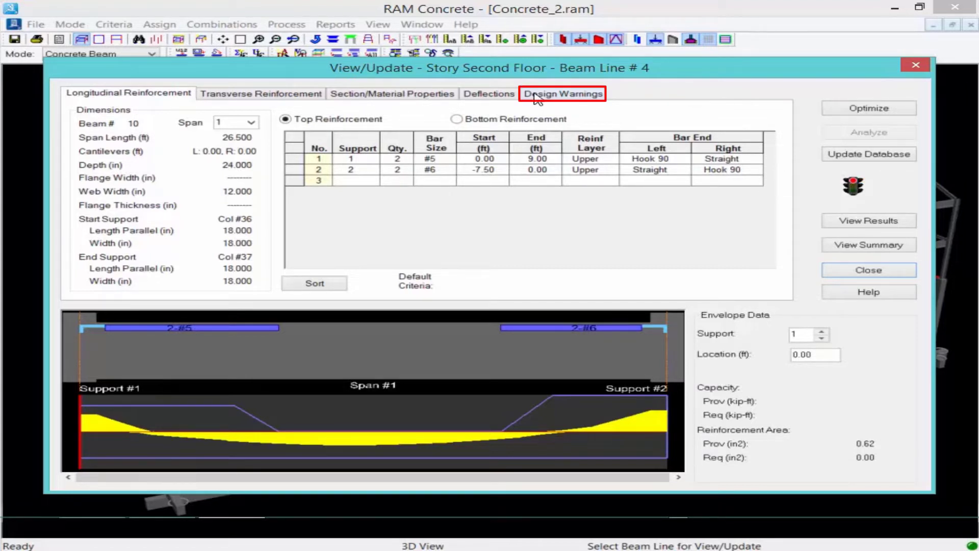
- Show Beam Line 4's design warnings, flagging torsional reinforcement required on span 1
left_click(563, 93)
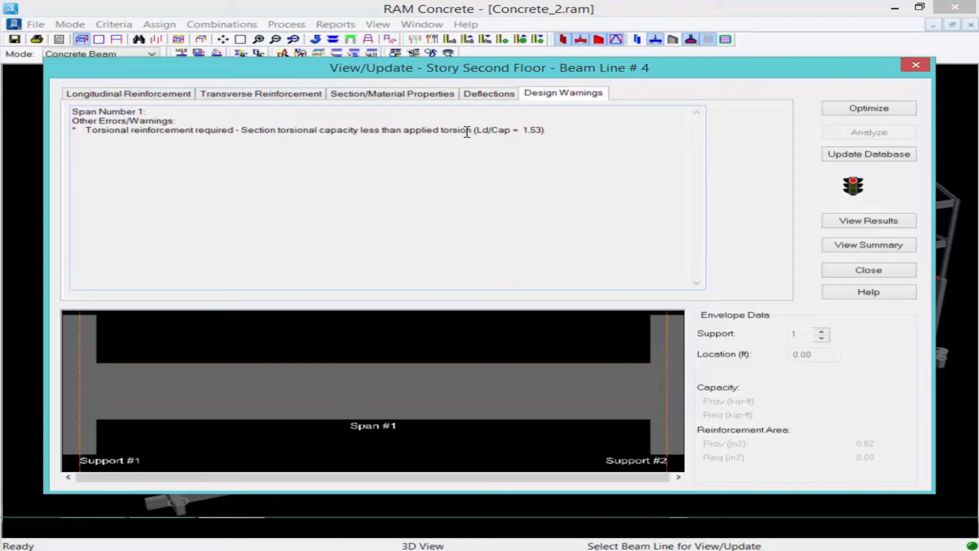
left_click(286, 24)
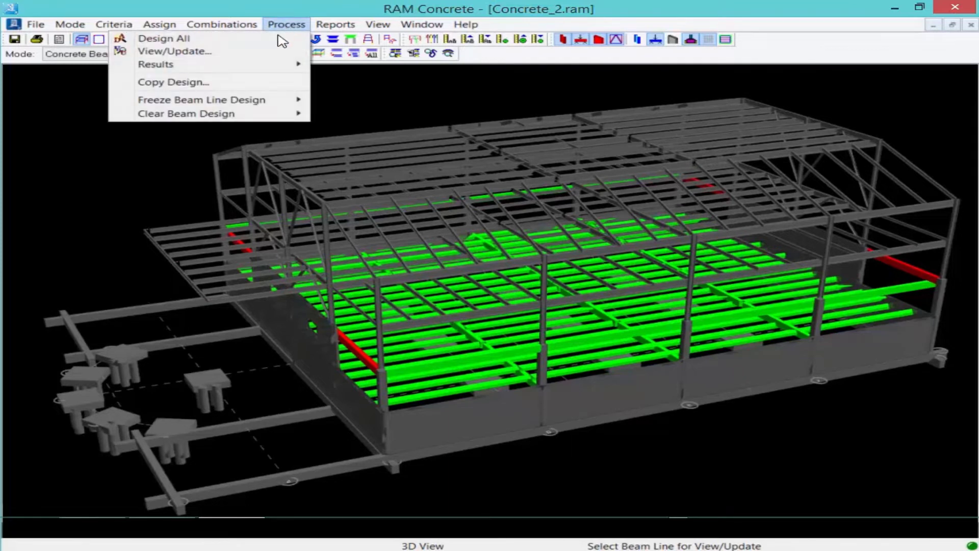
- Choose Process > View/Update to start picking a beam line in the 3D model
left_click(175, 51)
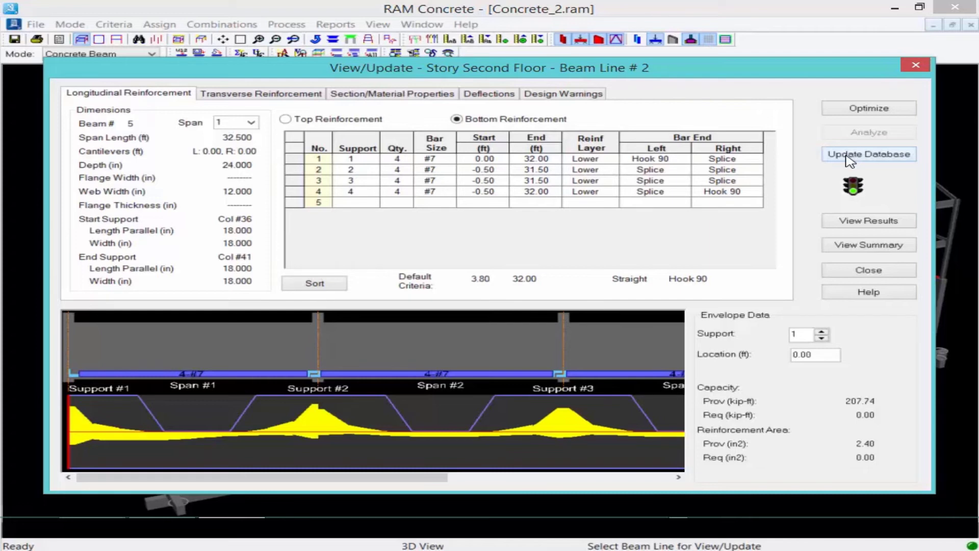
- Save Beam Line 2's user-defined bottom reinforcement of four #7 bars to the database
left_click(867, 269)
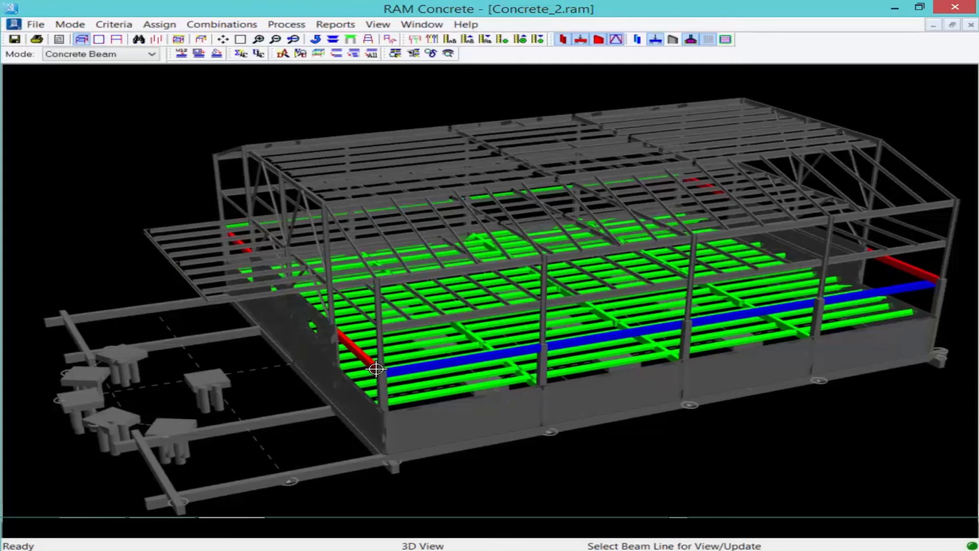